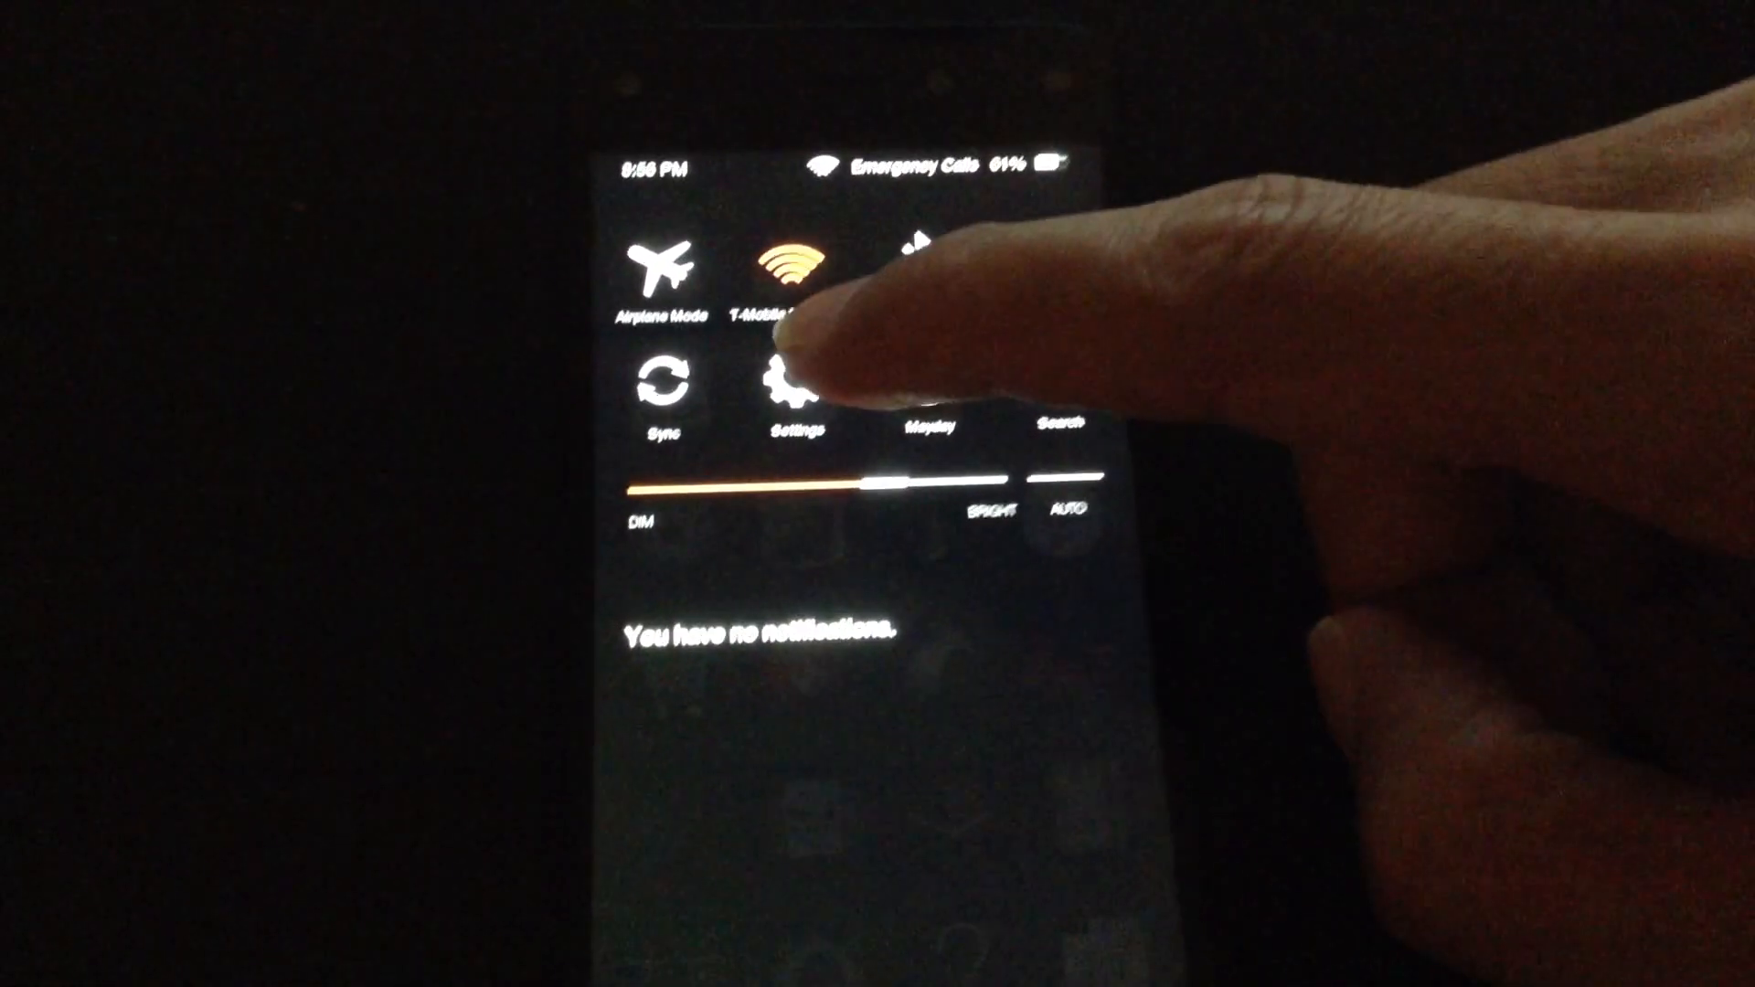
# Turn on Allow non-Amazon applications under Applications & Parental Controls in Settings
pyautogui.click(795, 384)
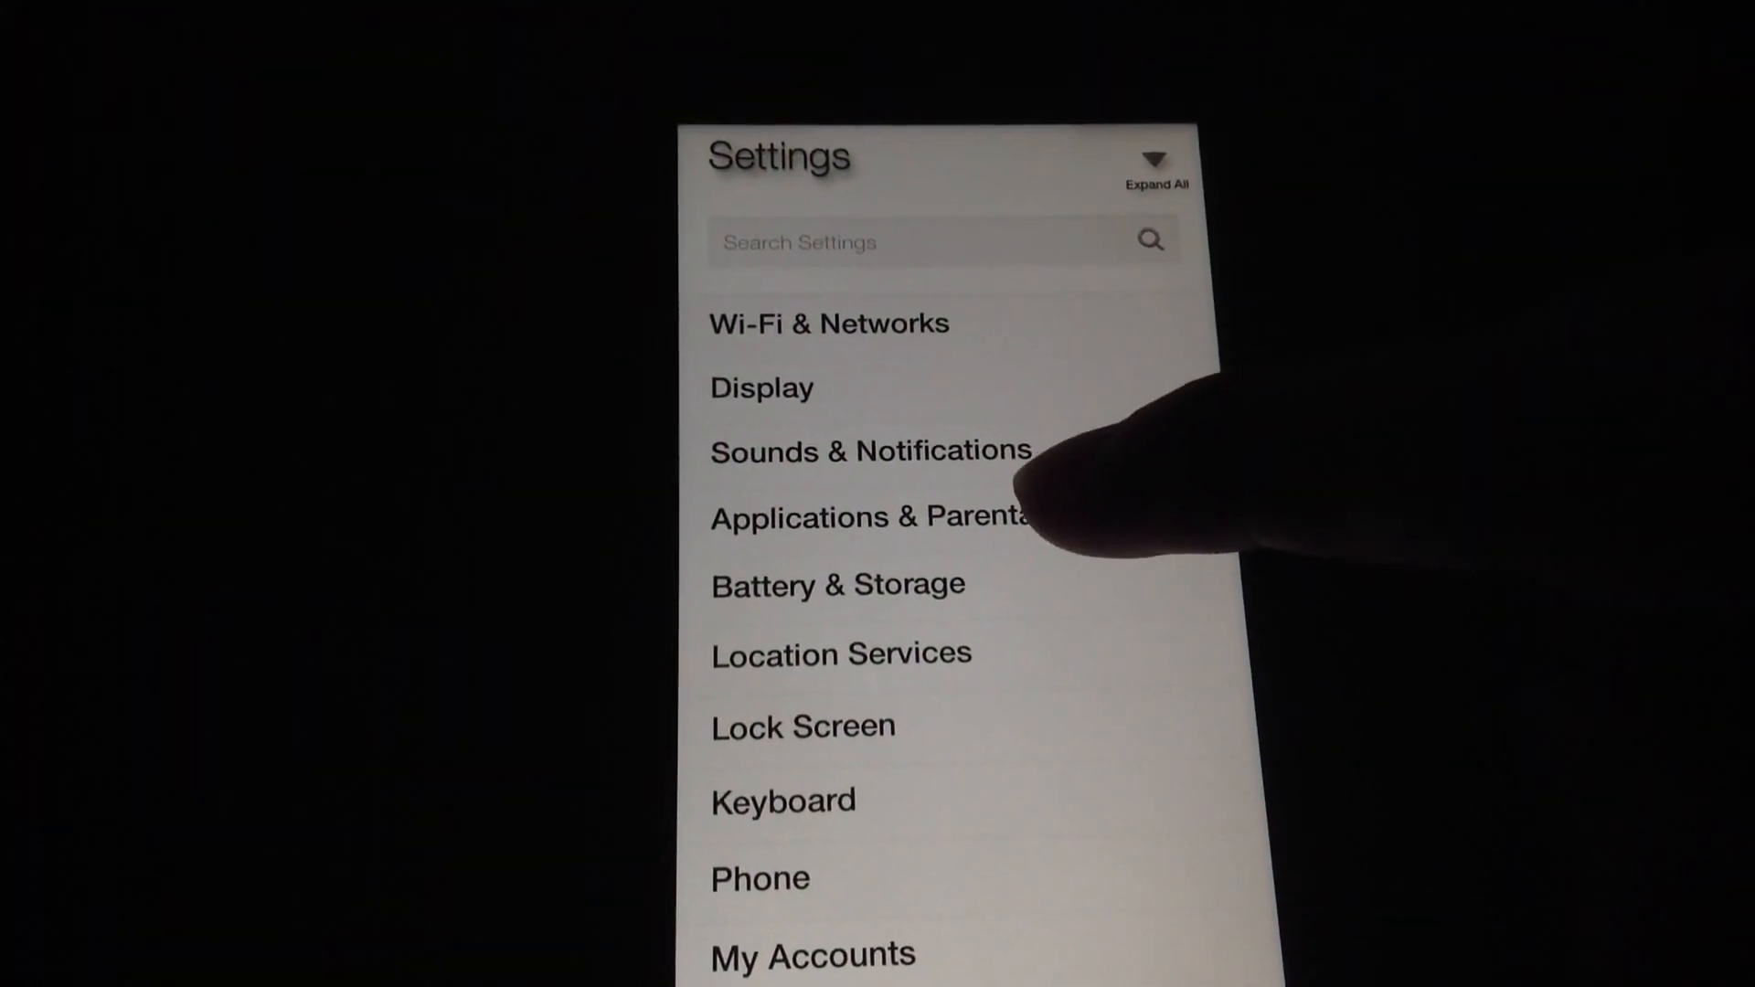
pyautogui.click(870, 517)
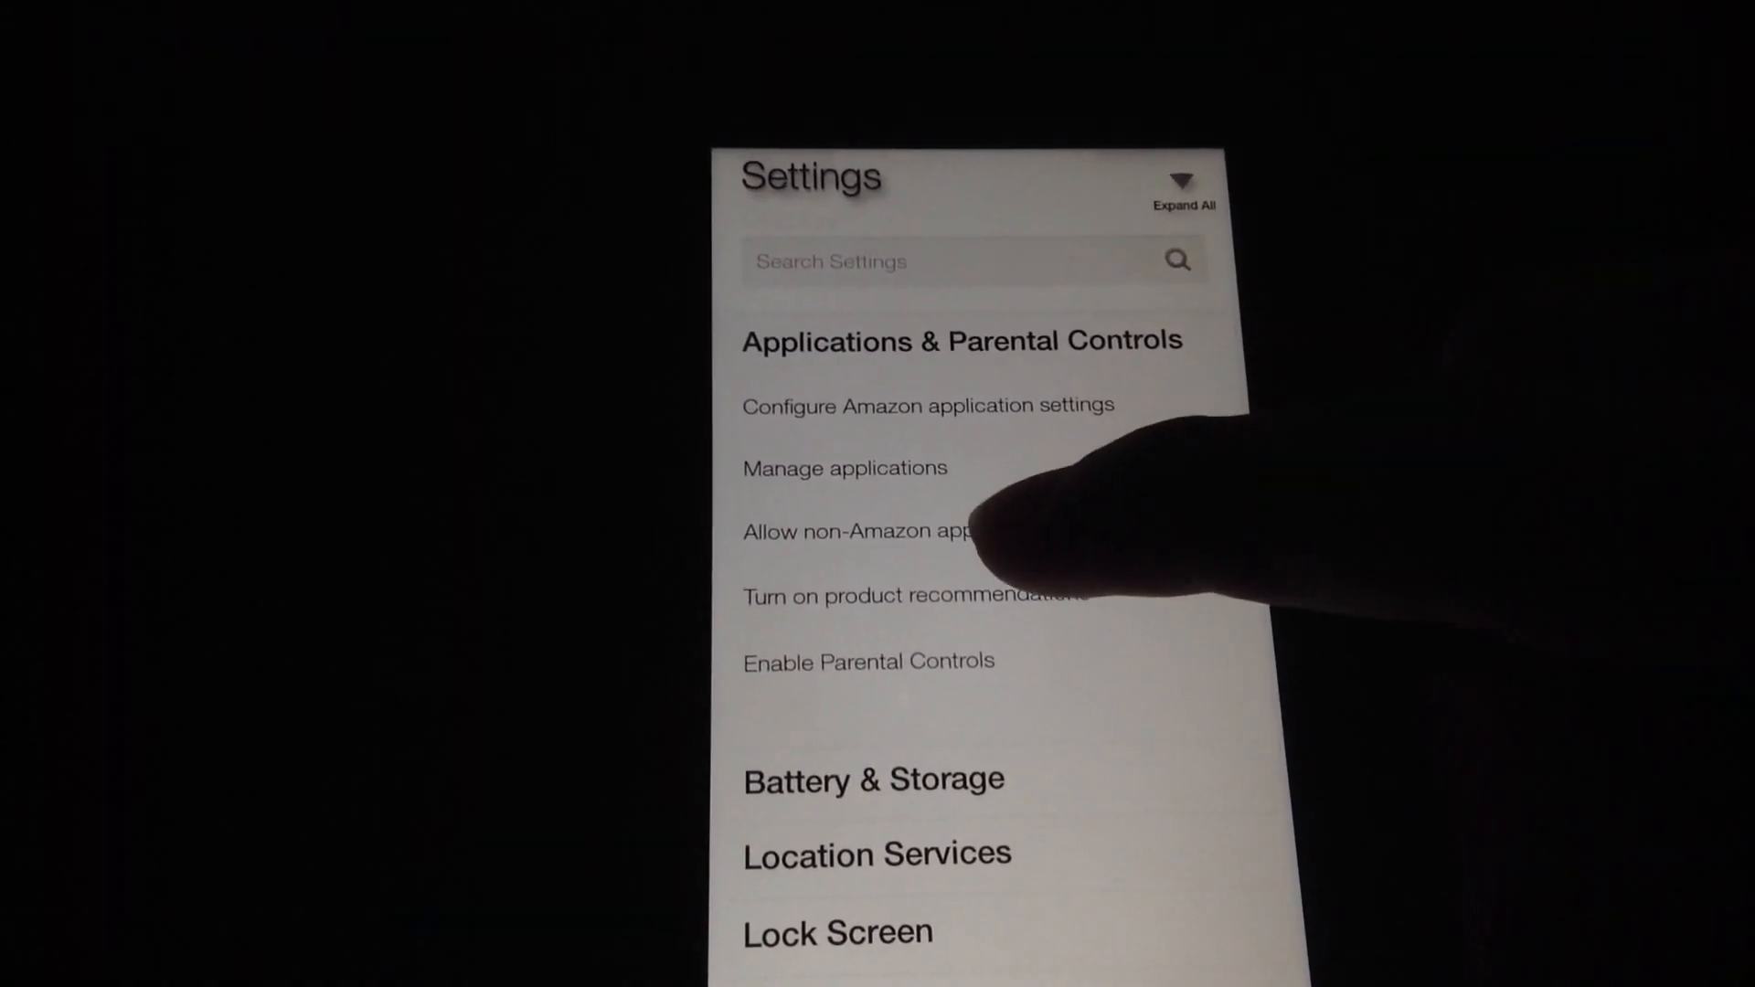
pyautogui.click(927, 406)
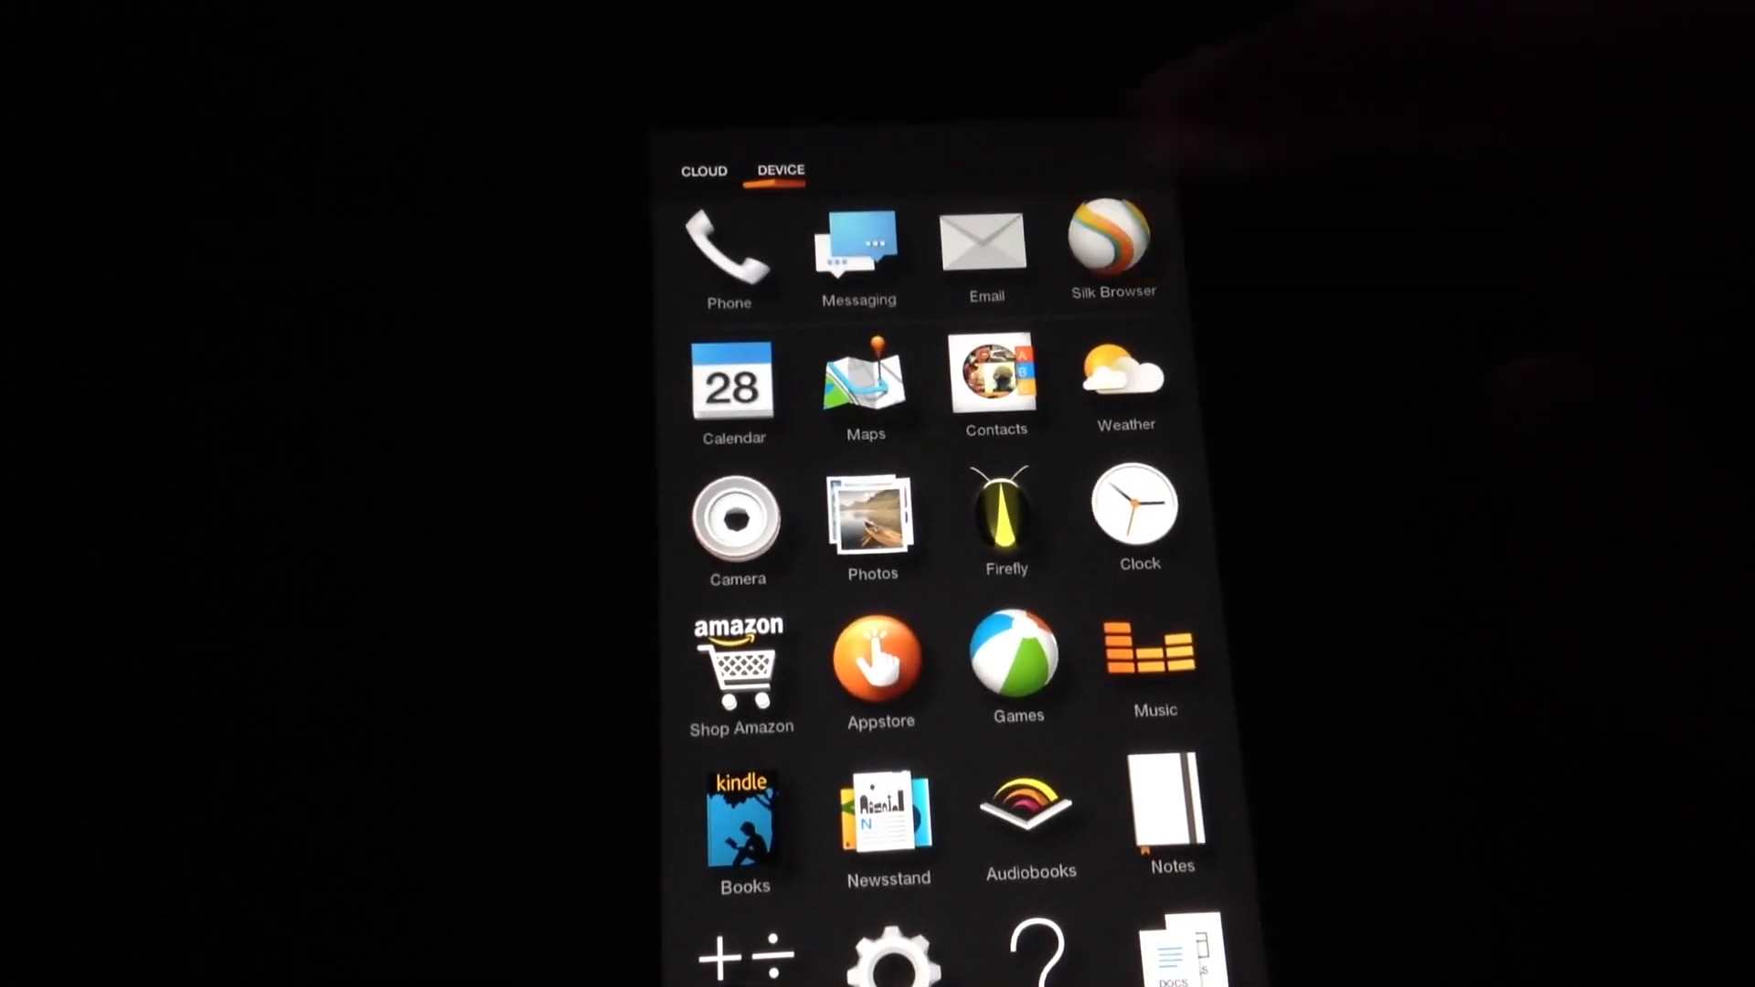
# Launch Silk Browser and reach the YouTube guide through the sideloadfirephone.com site menu
pyautogui.click(1110, 236)
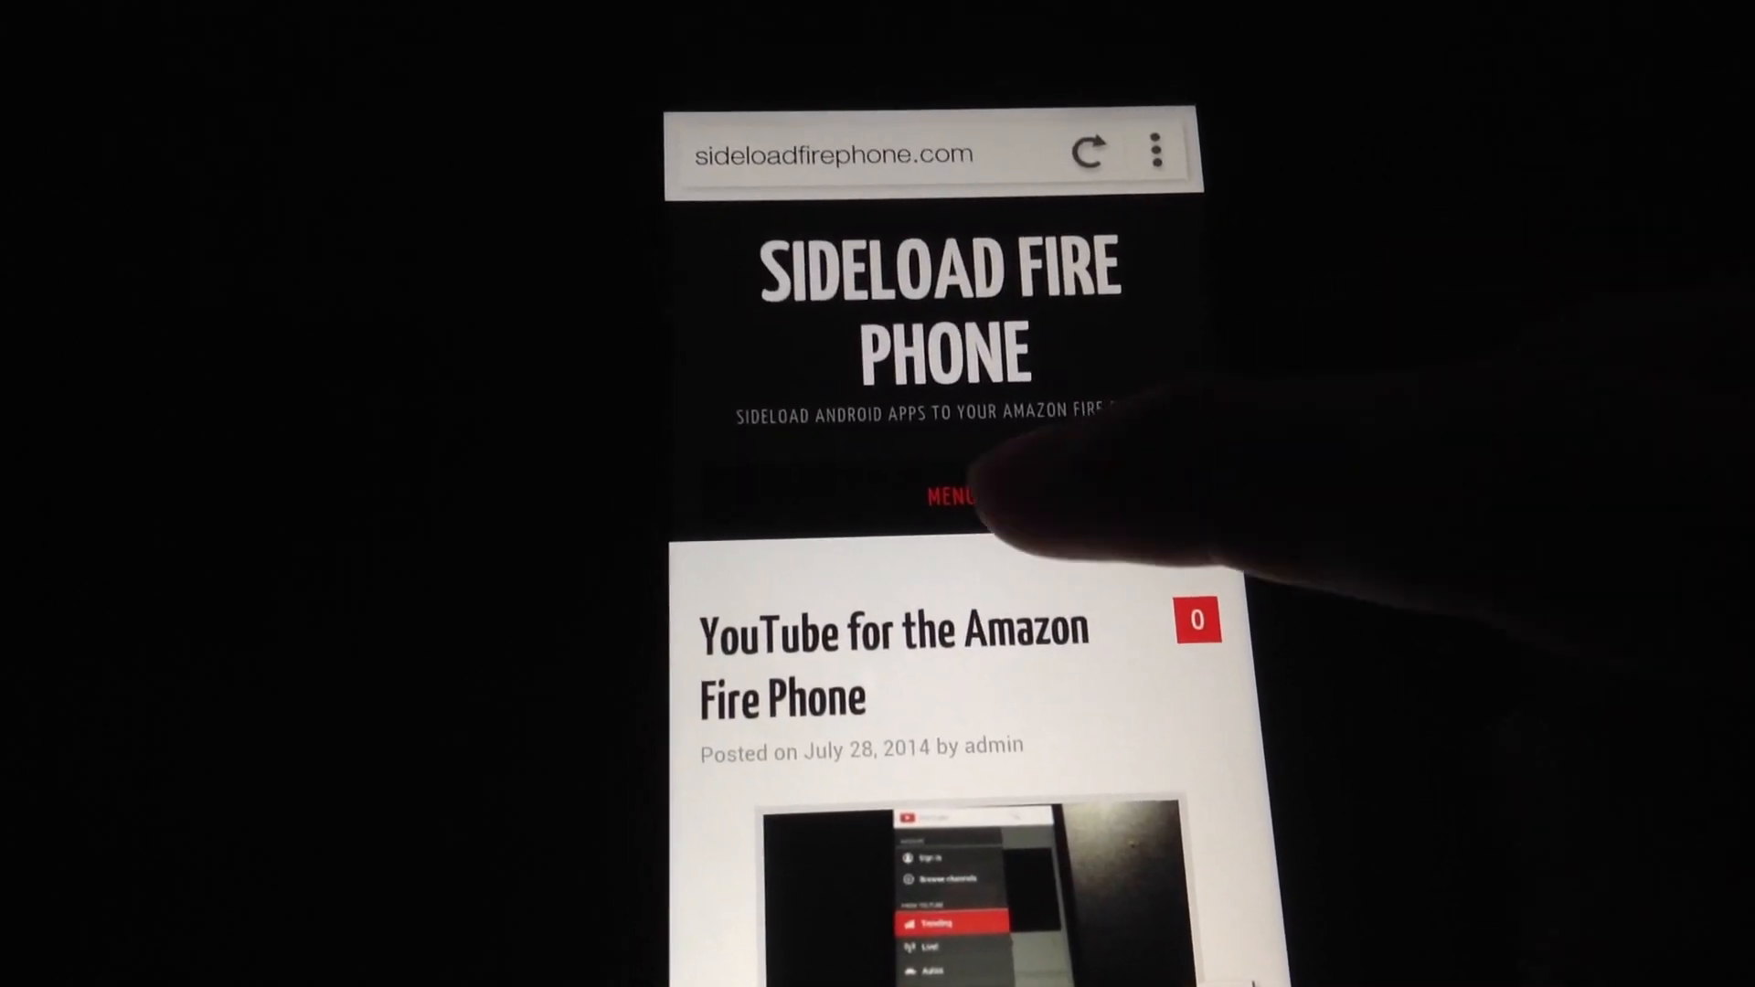
pyautogui.click(956, 496)
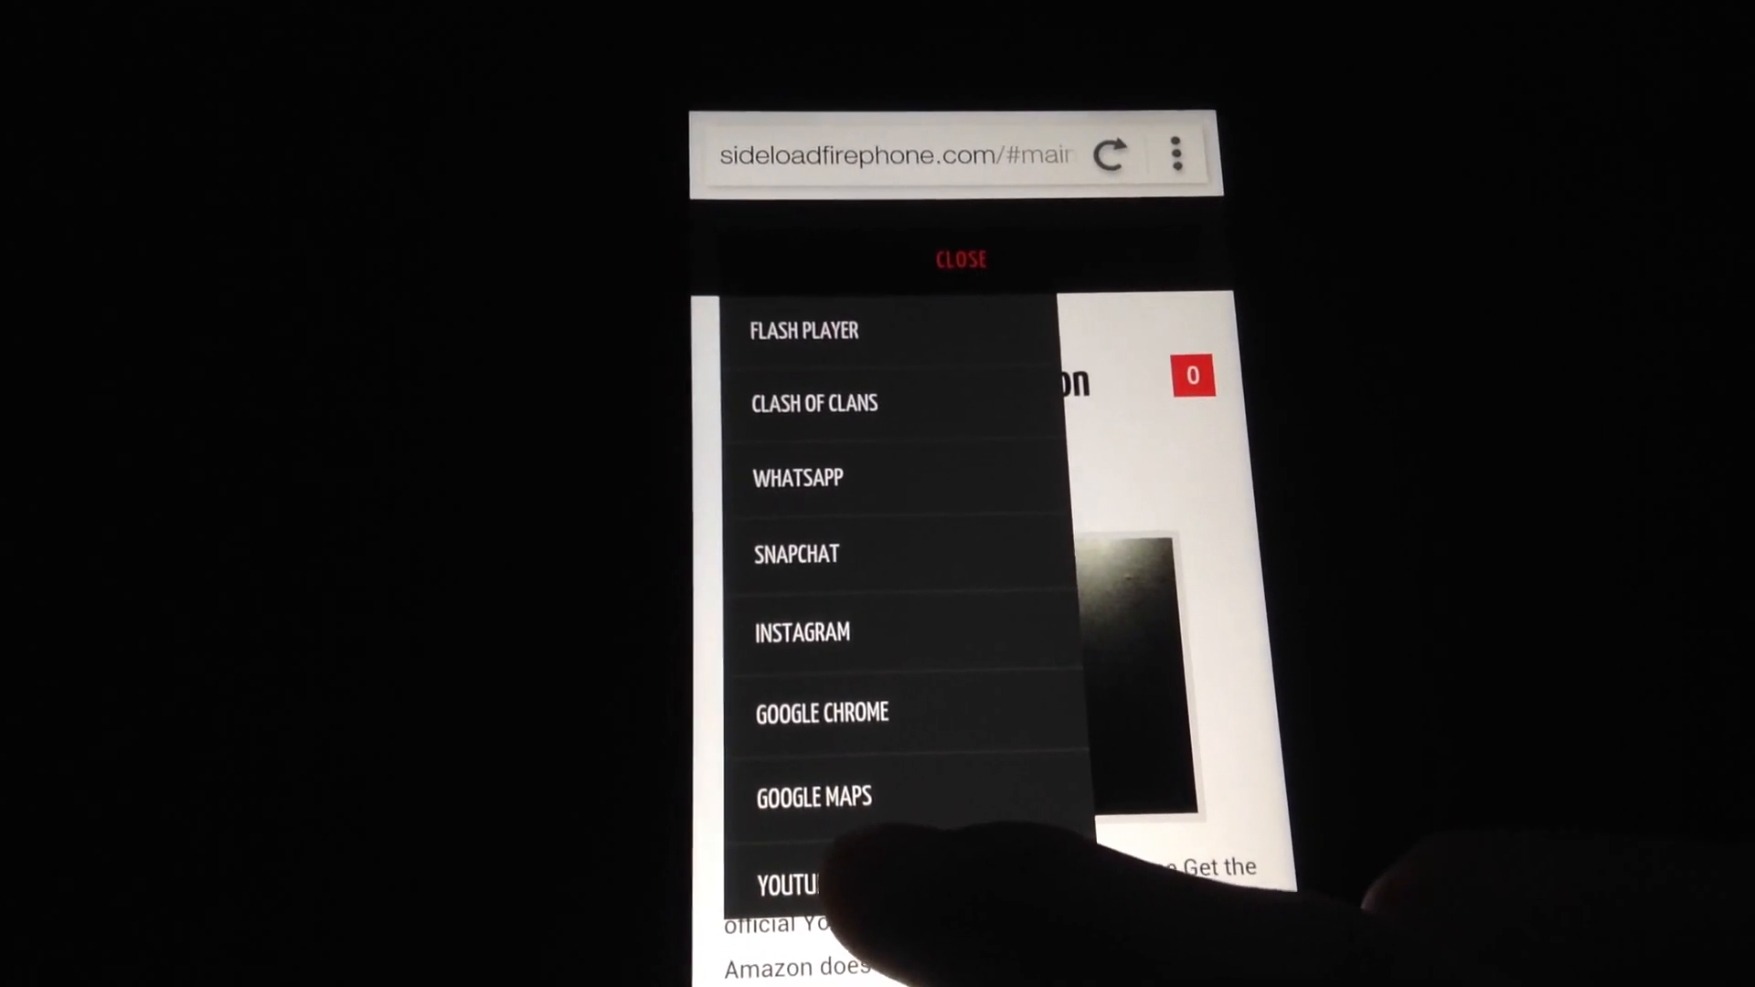
pyautogui.click(797, 885)
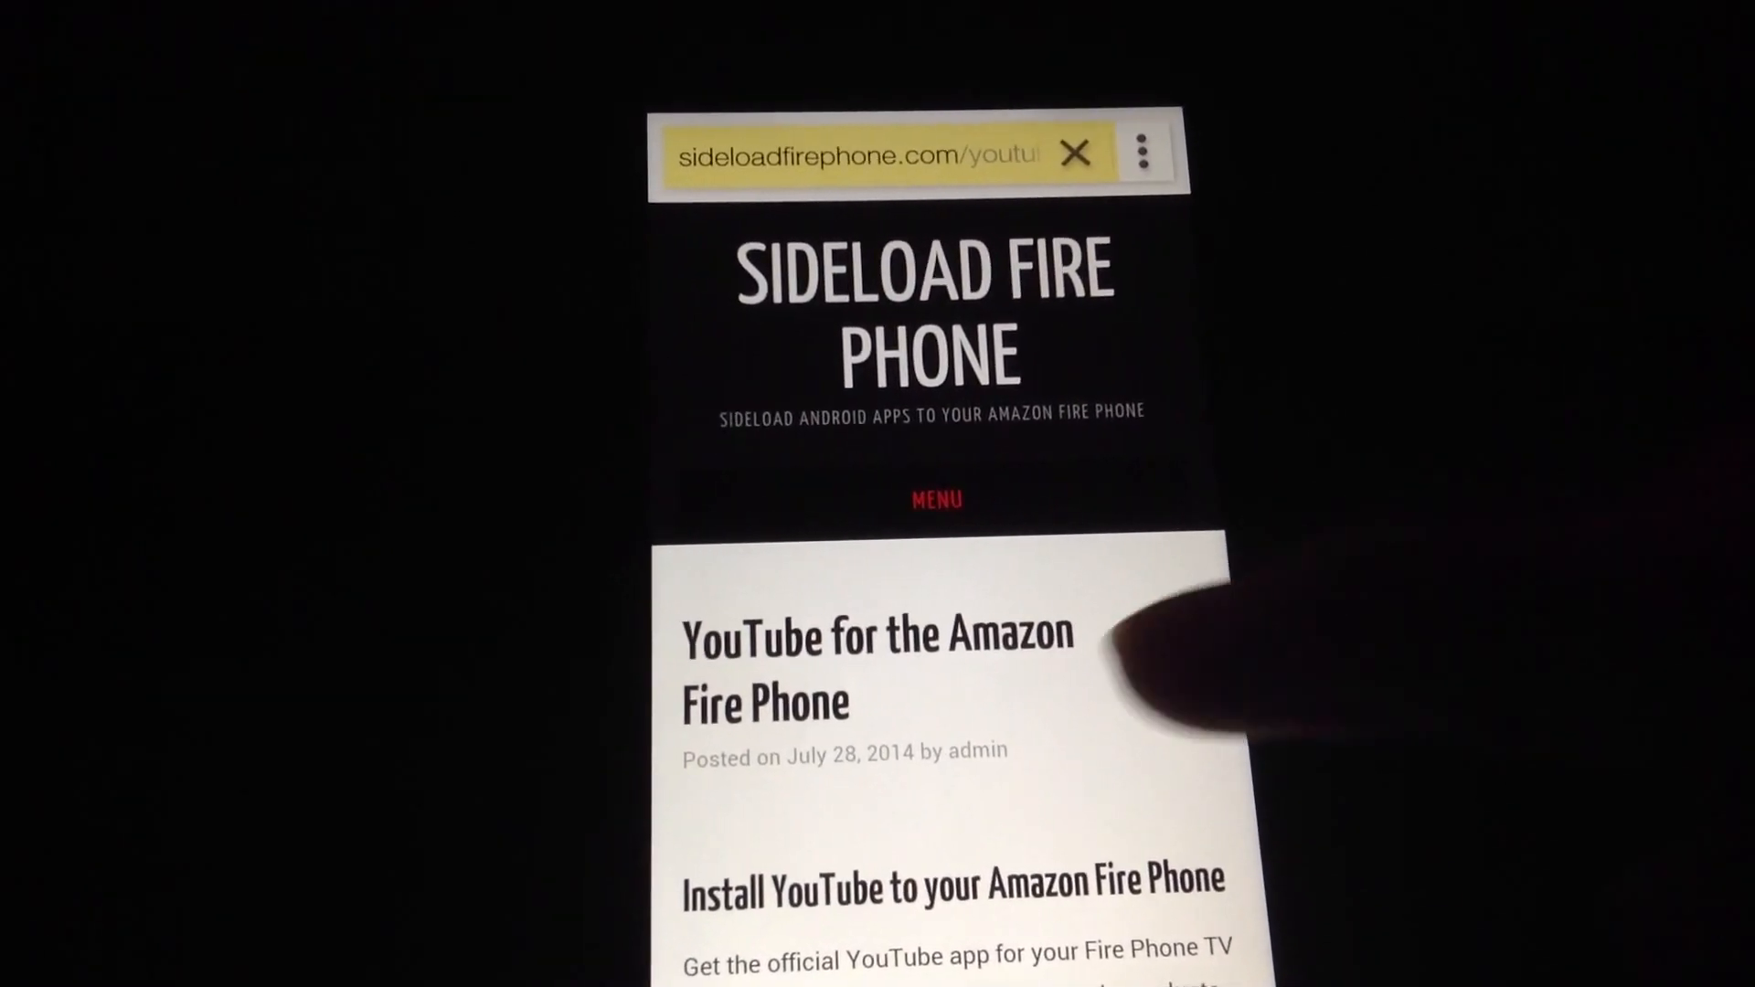
# Follow the guide's link and start the MediaFire download of YouTube_5.1.10.apk
pyautogui.scroll(-3)
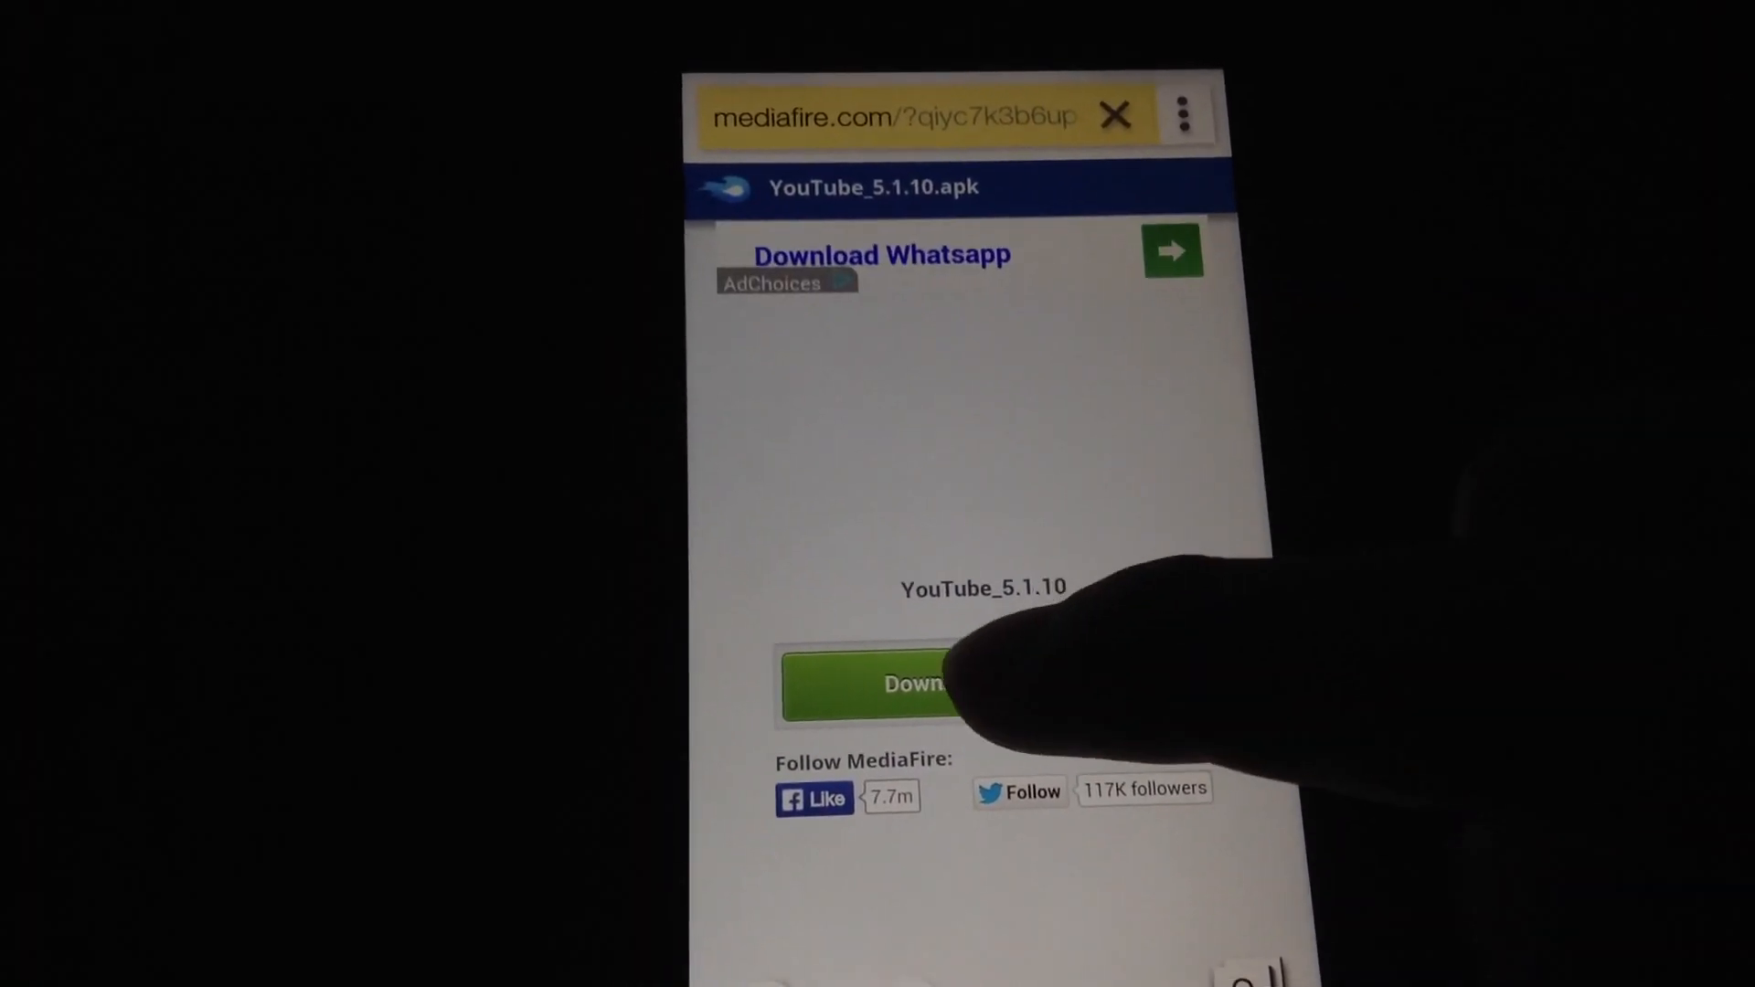
pyautogui.click(896, 684)
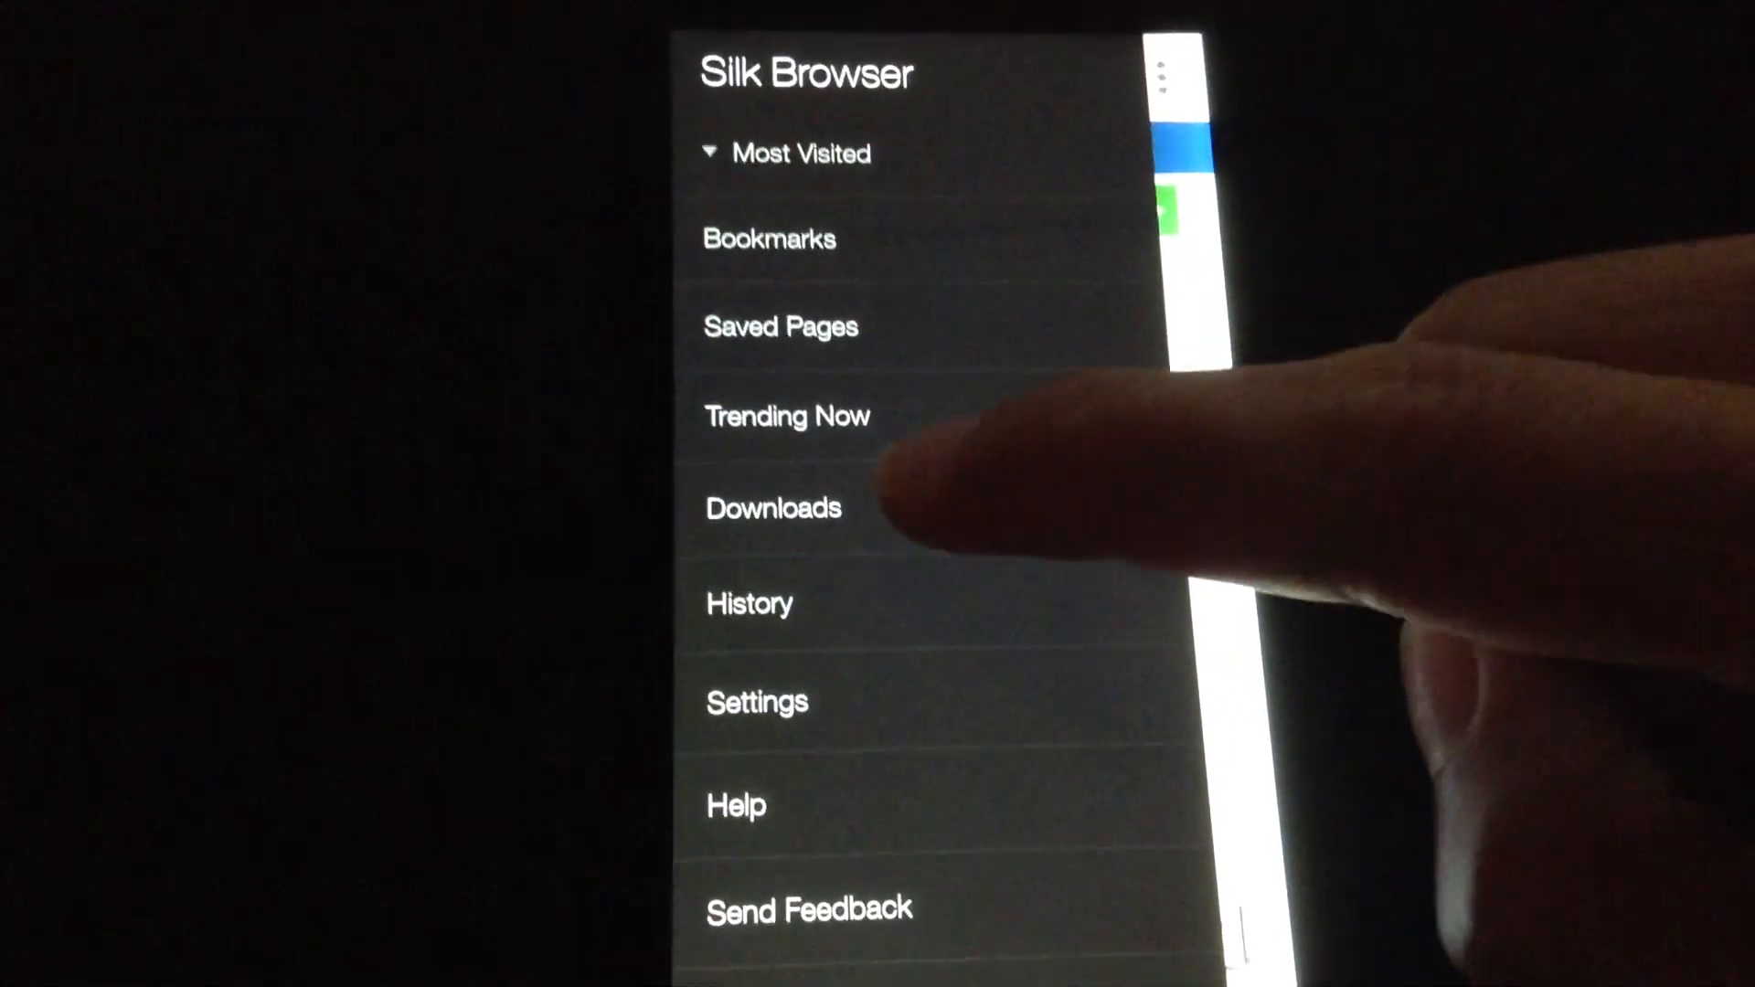
# Go to the browser's Downloads and launch the YouTube APK installer
pyautogui.click(773, 508)
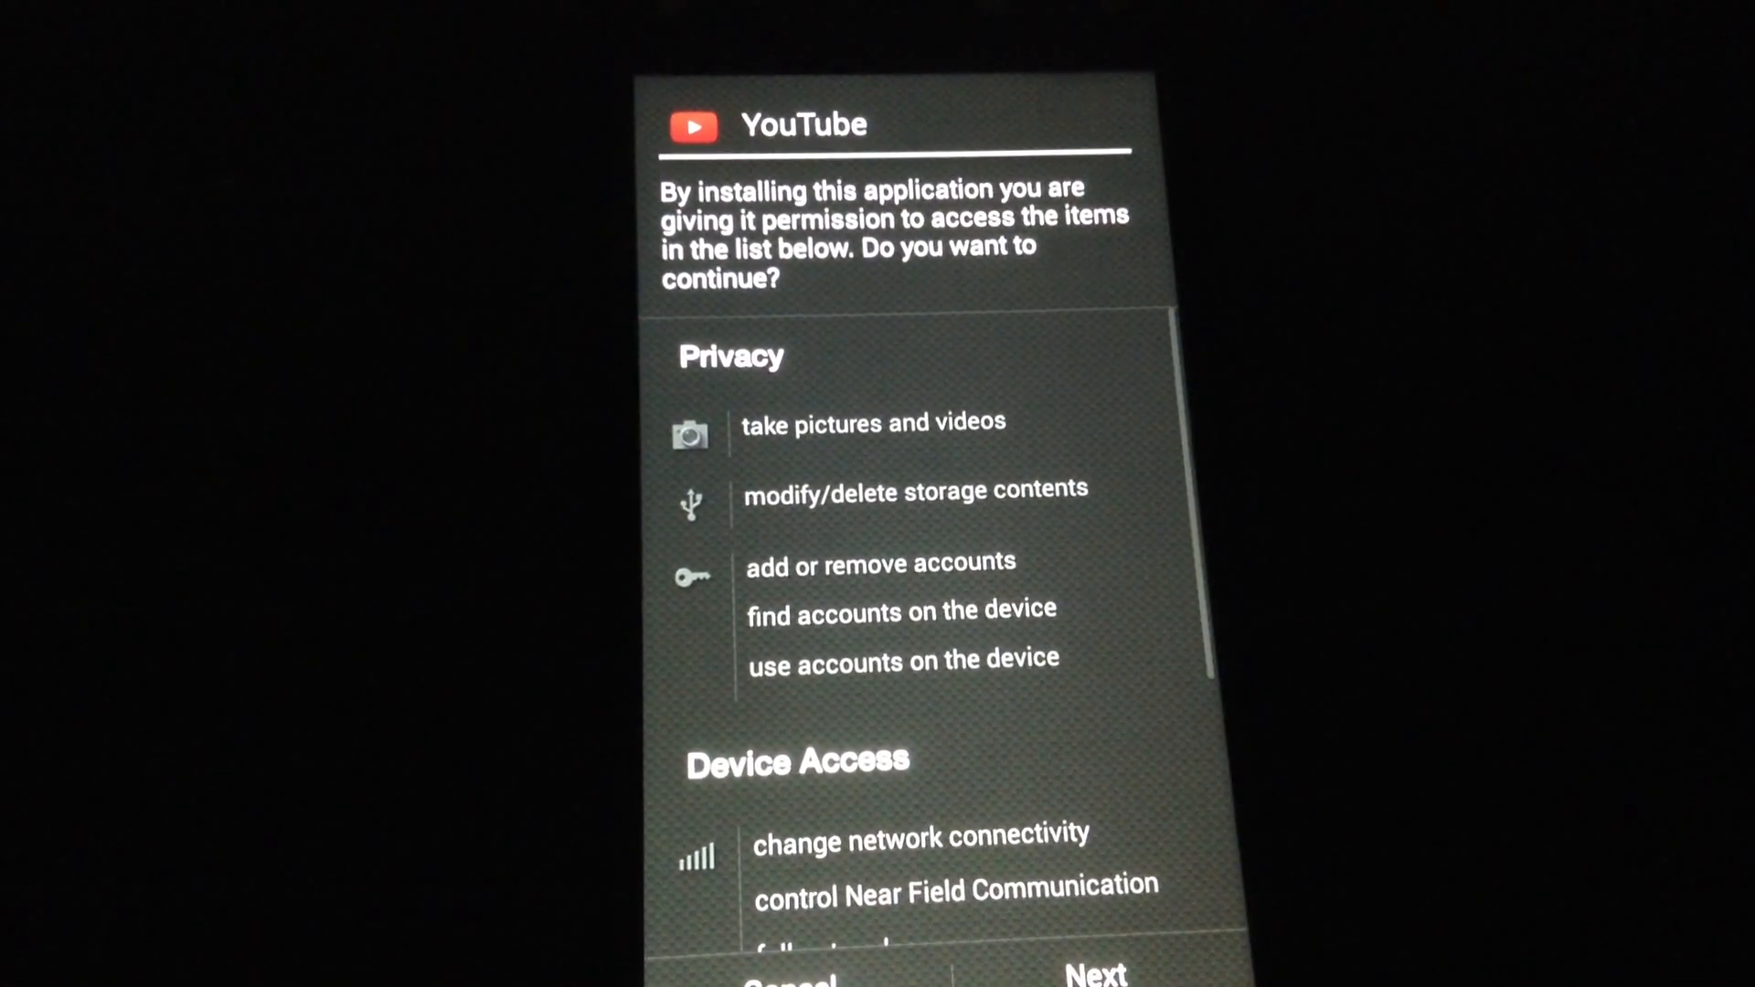
# Accept the permissions, install YouTube, and close the installer with Done
pyautogui.scroll(-3)
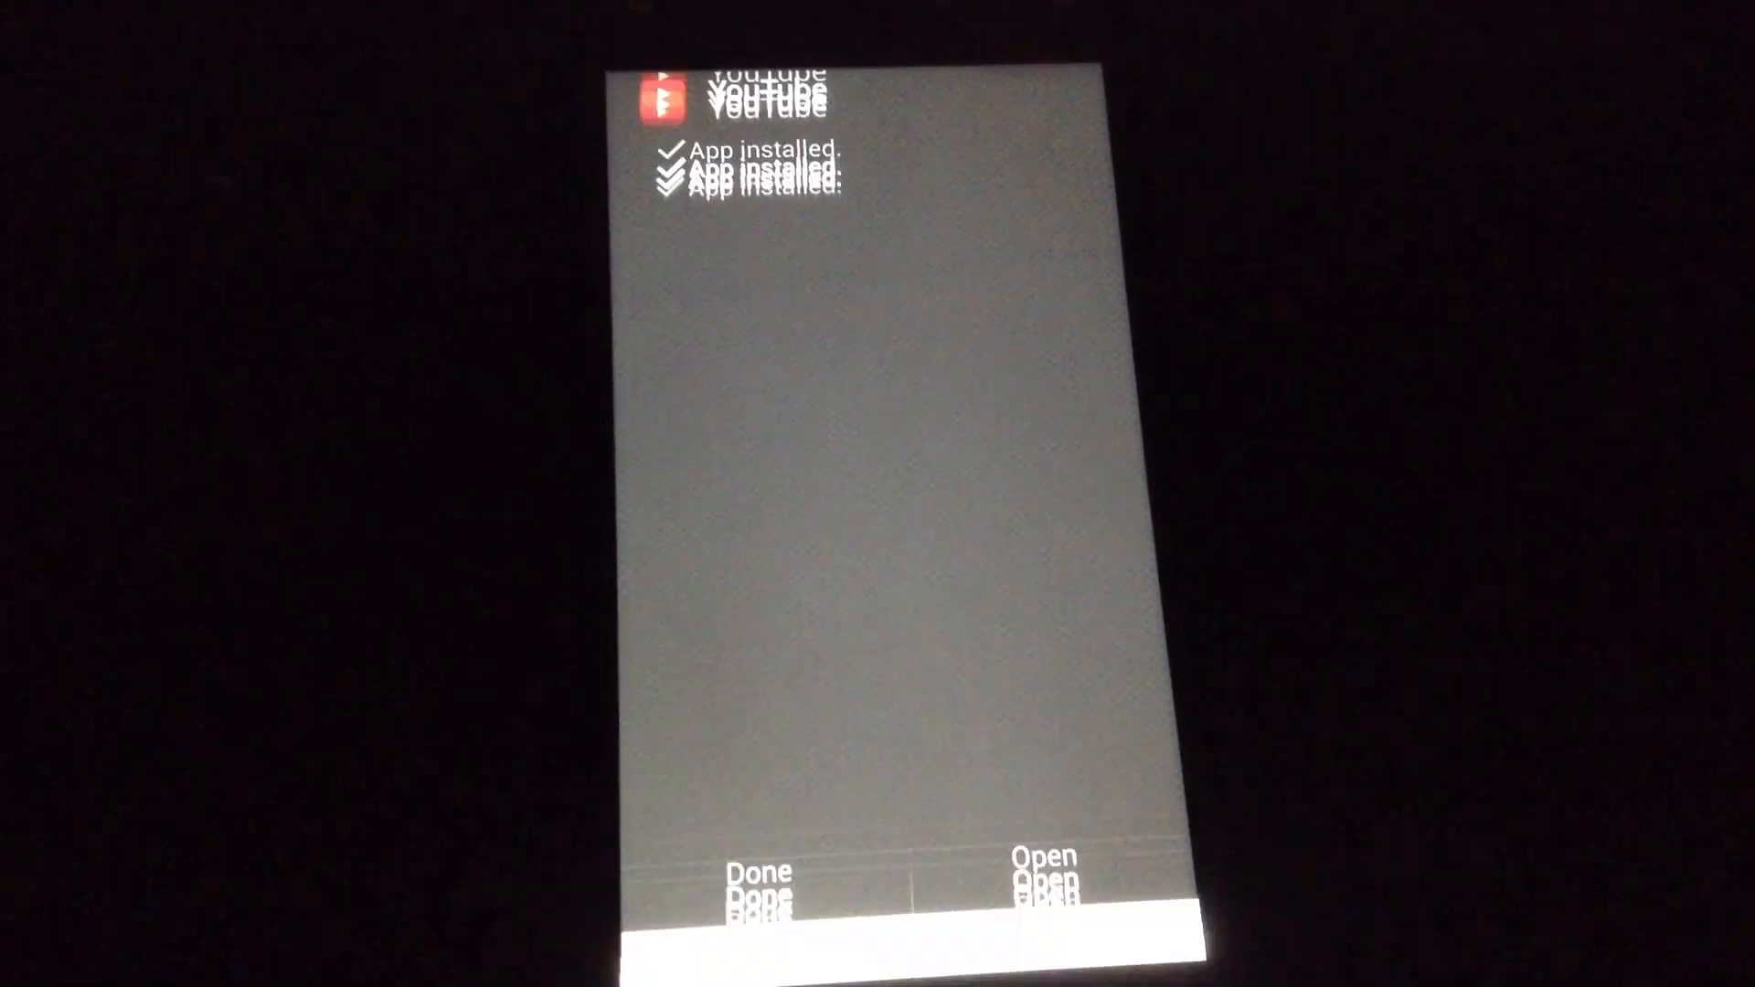
pyautogui.click(759, 871)
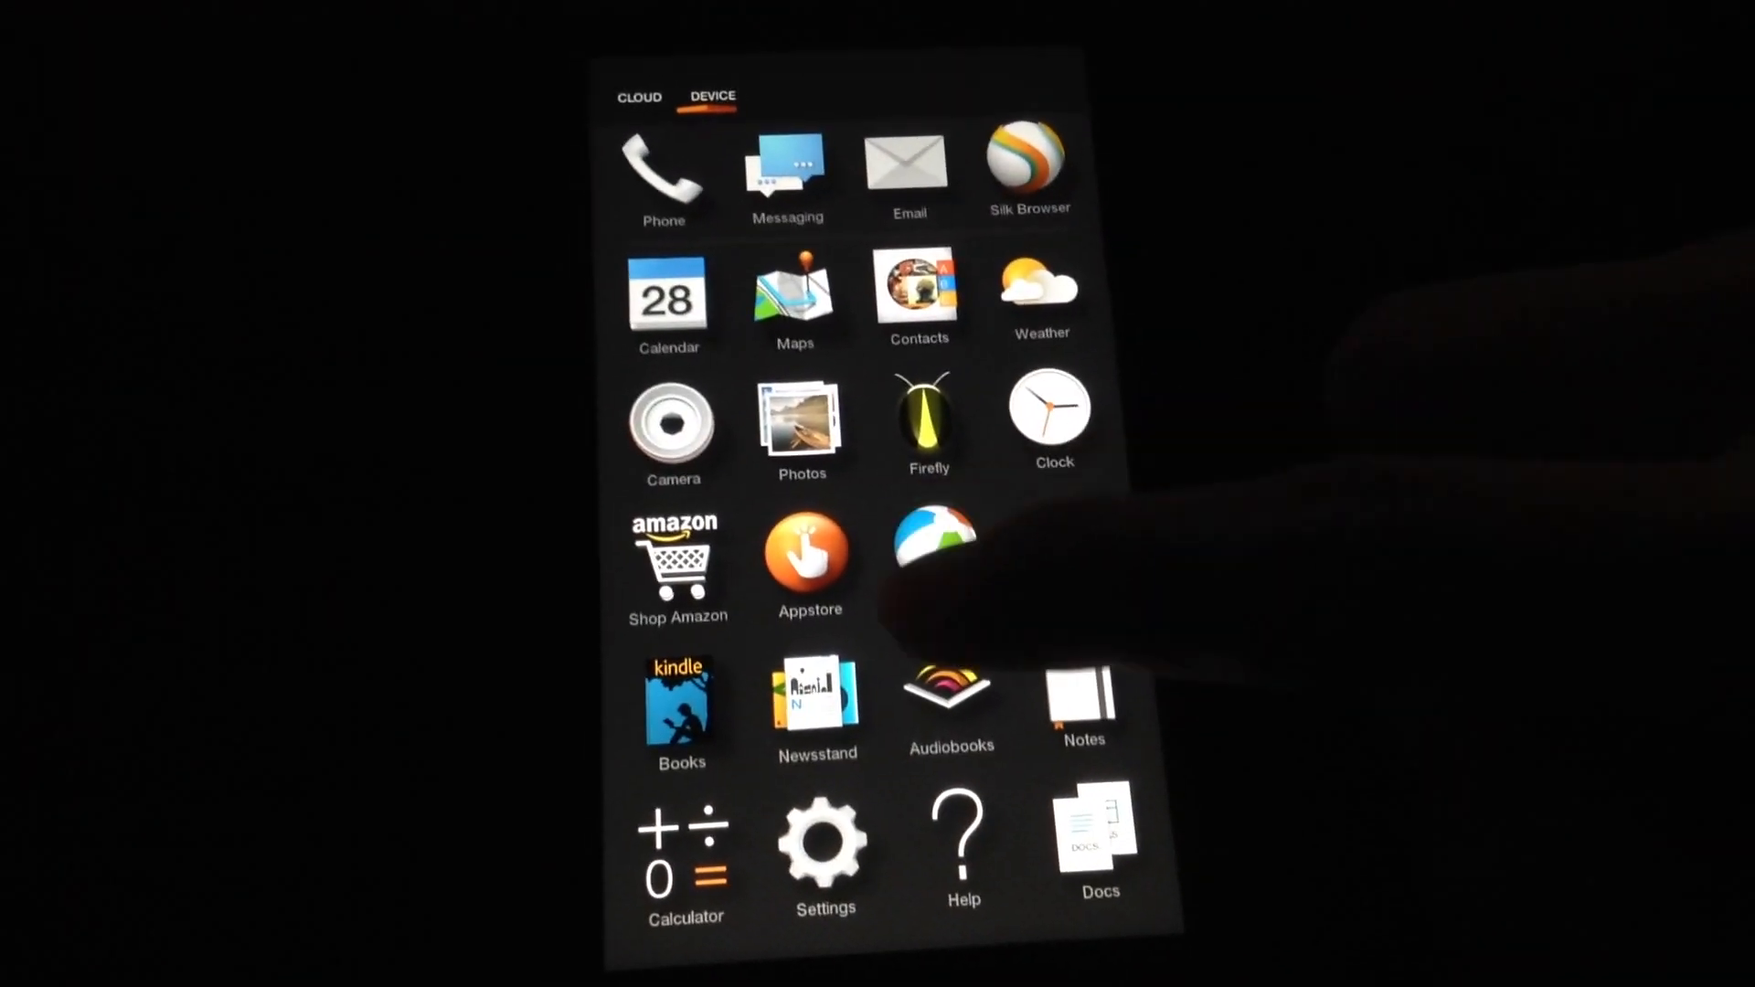
# Find YouTube on the next page of the app grid and launch it
pyautogui.hscroll(-3)
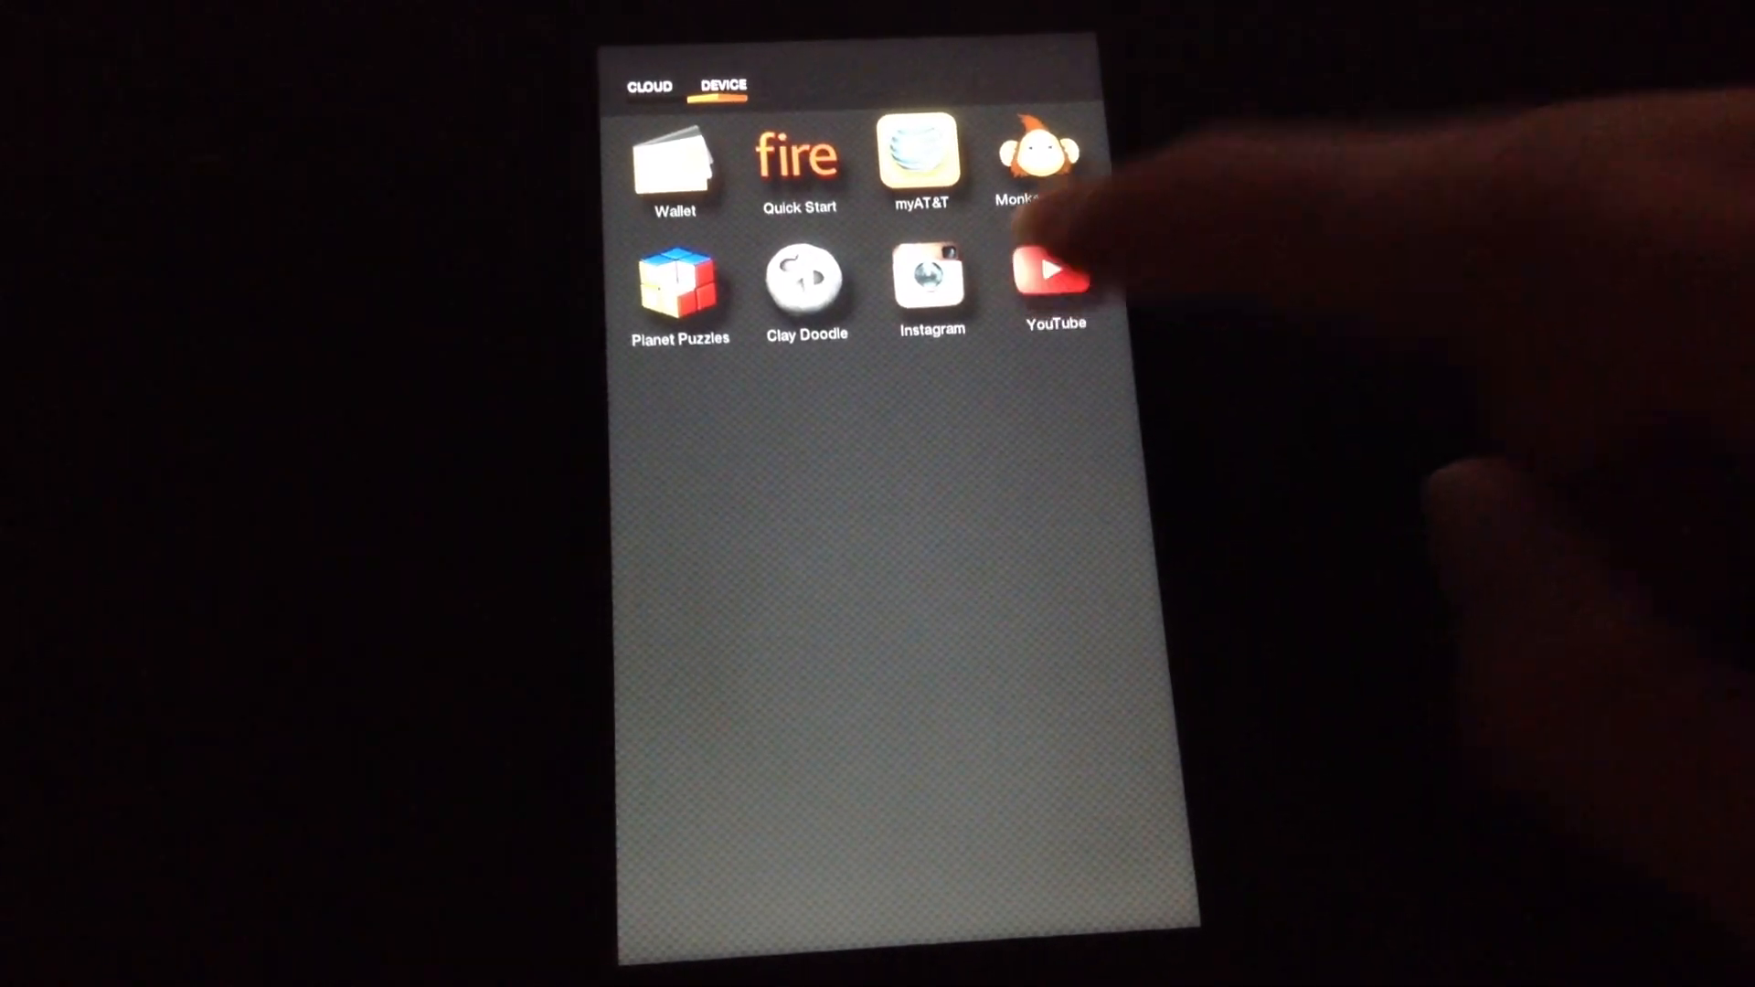
pyautogui.click(1051, 276)
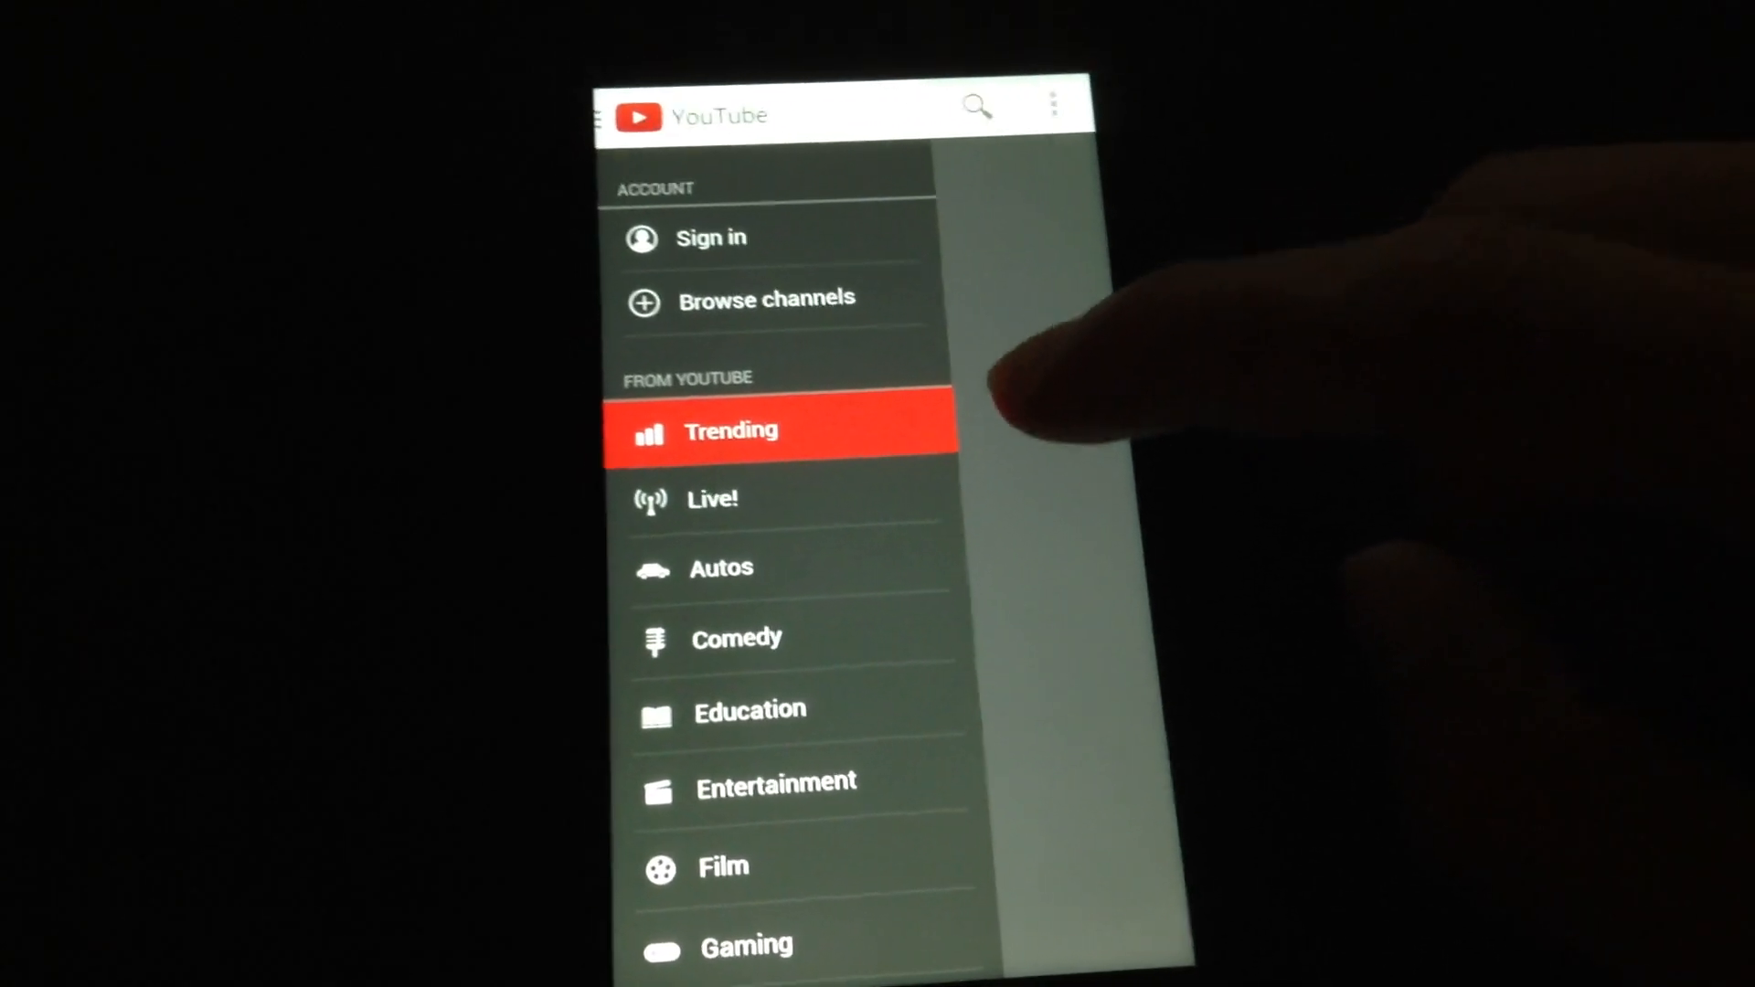
# Choose Trending from the side menu and reveal the feed of popular videos
pyautogui.click(739, 301)
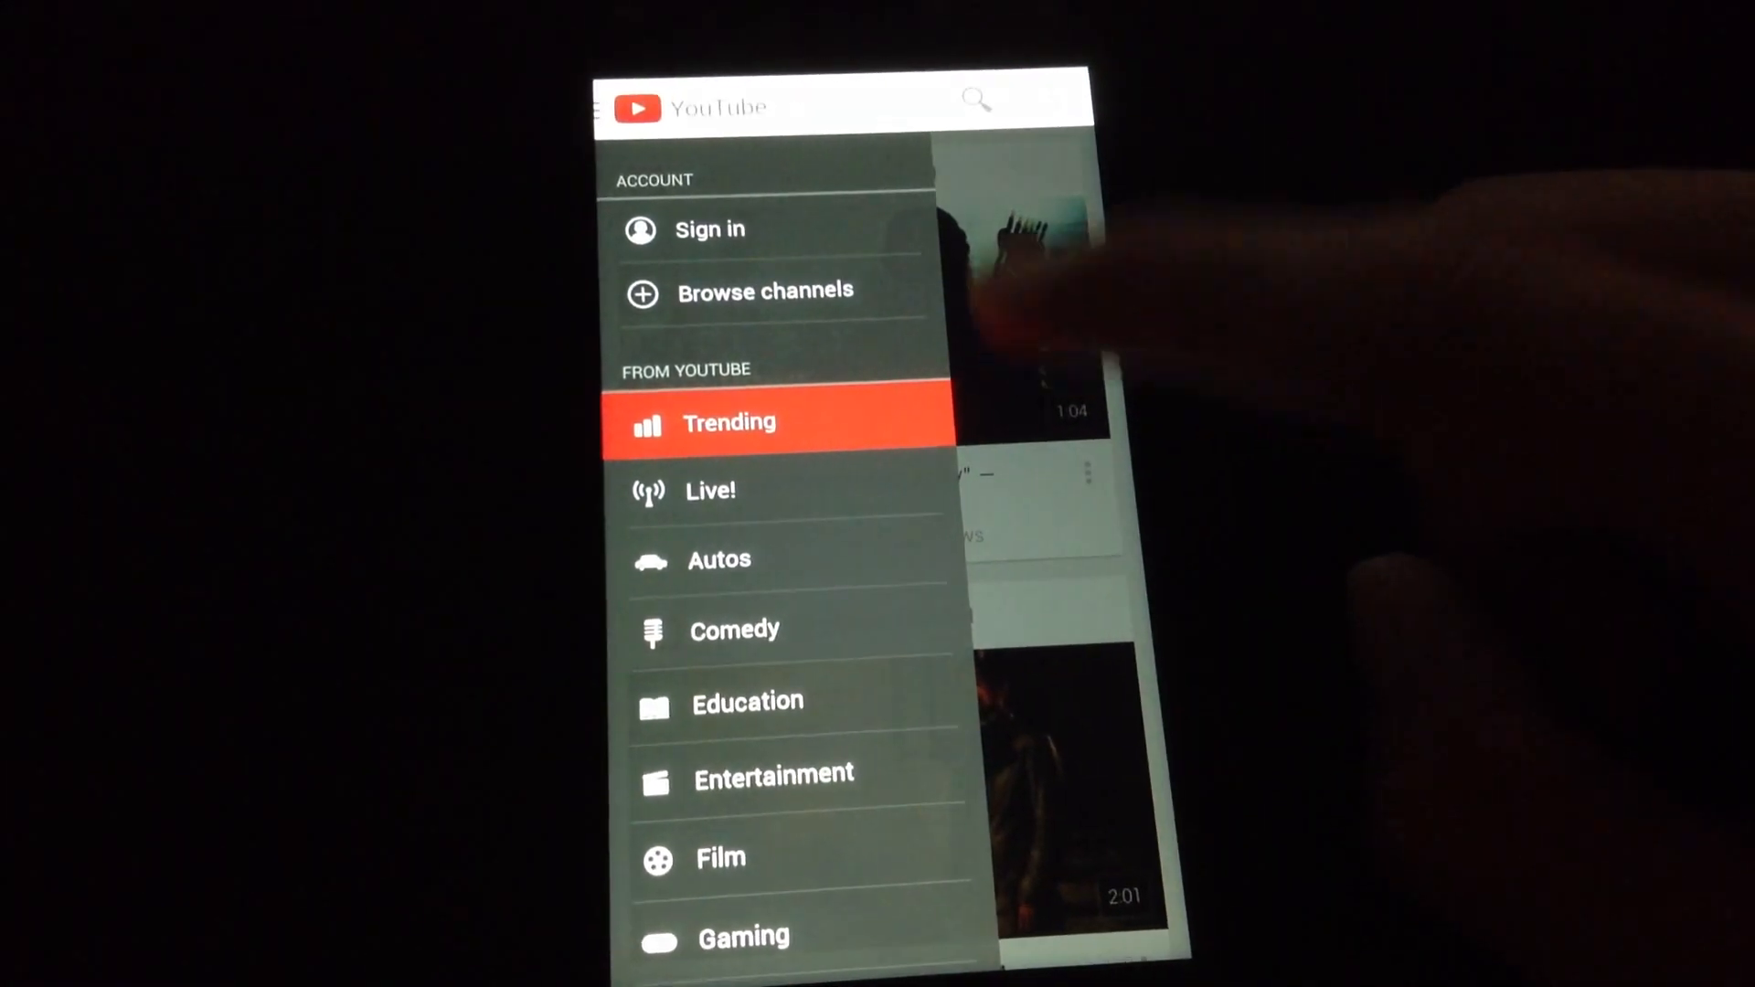
pyautogui.click(729, 422)
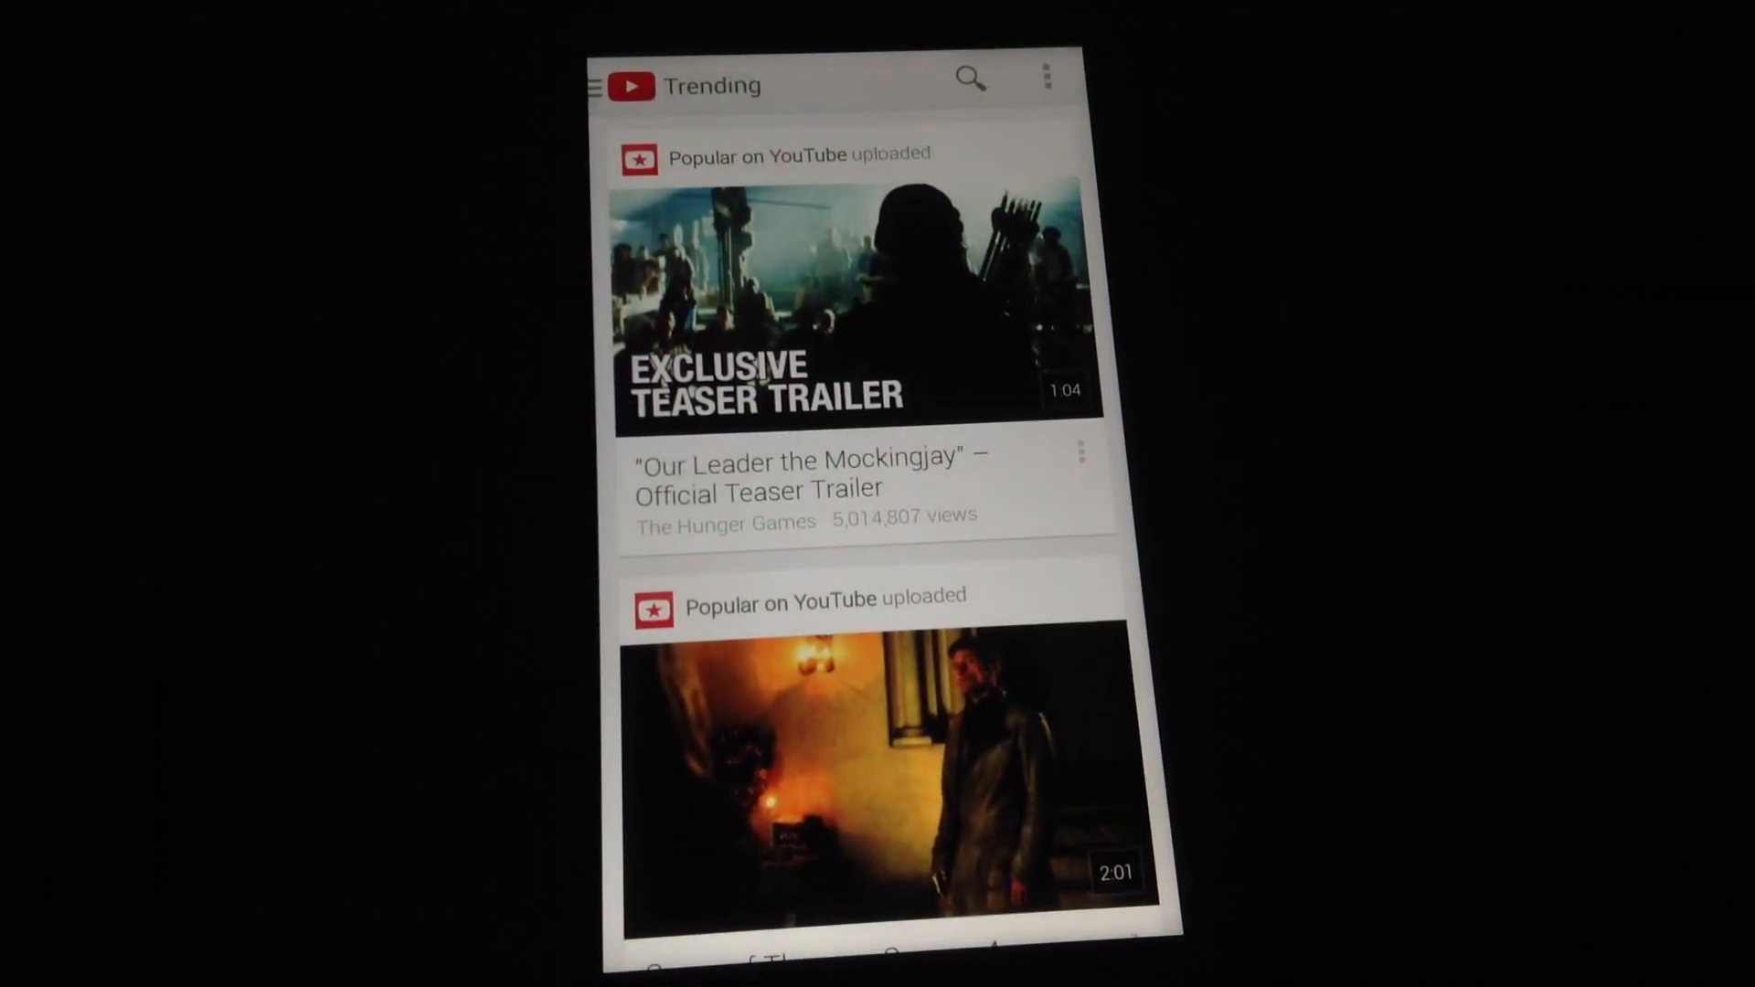